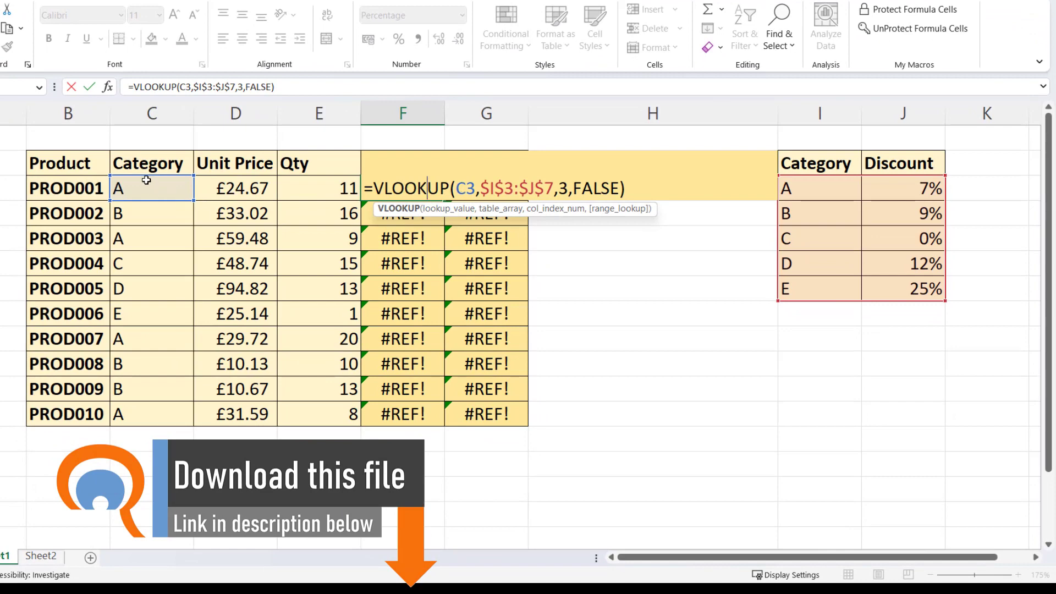
pyautogui.moveTo(893, 184)
pyautogui.write('2')
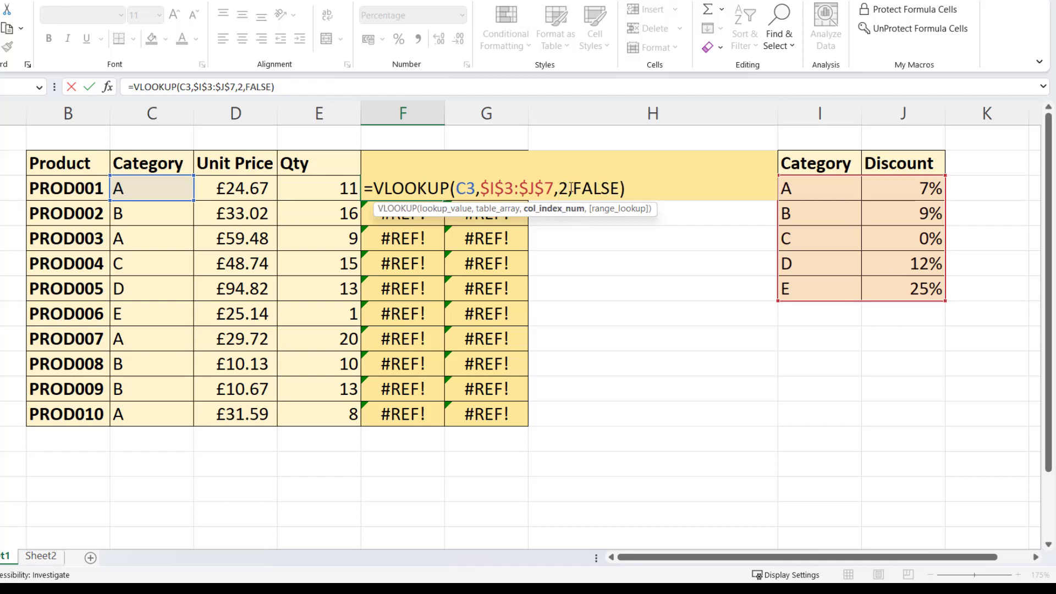
# Commit F3's corrected =VLOOKUP(C3,$I$3:$J$7,2,FALSE) so the first Discount column shows percentages.
pyautogui.press('Enter')
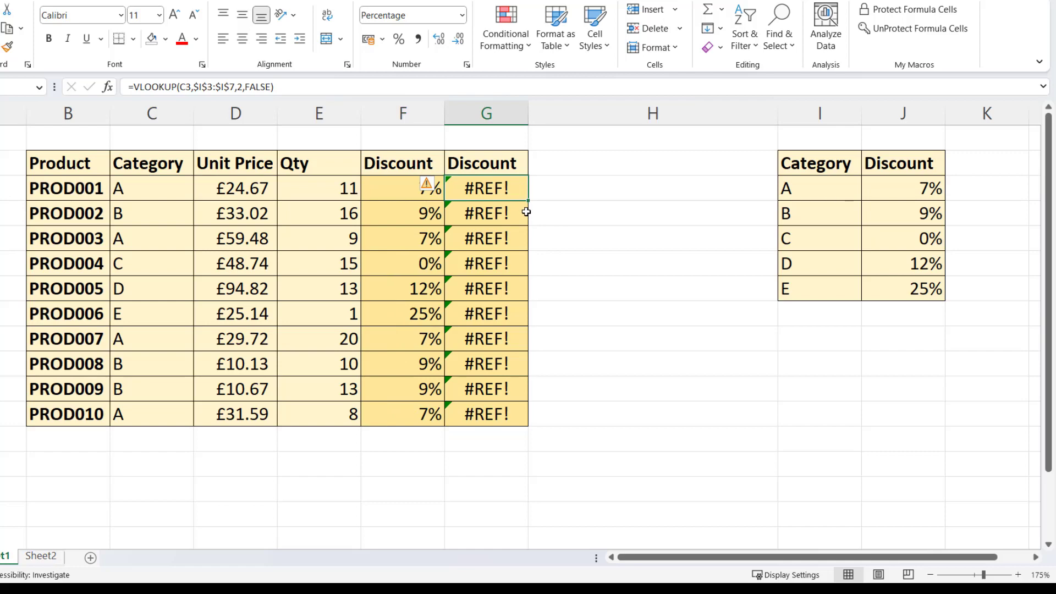
pyautogui.moveTo(499, 188)
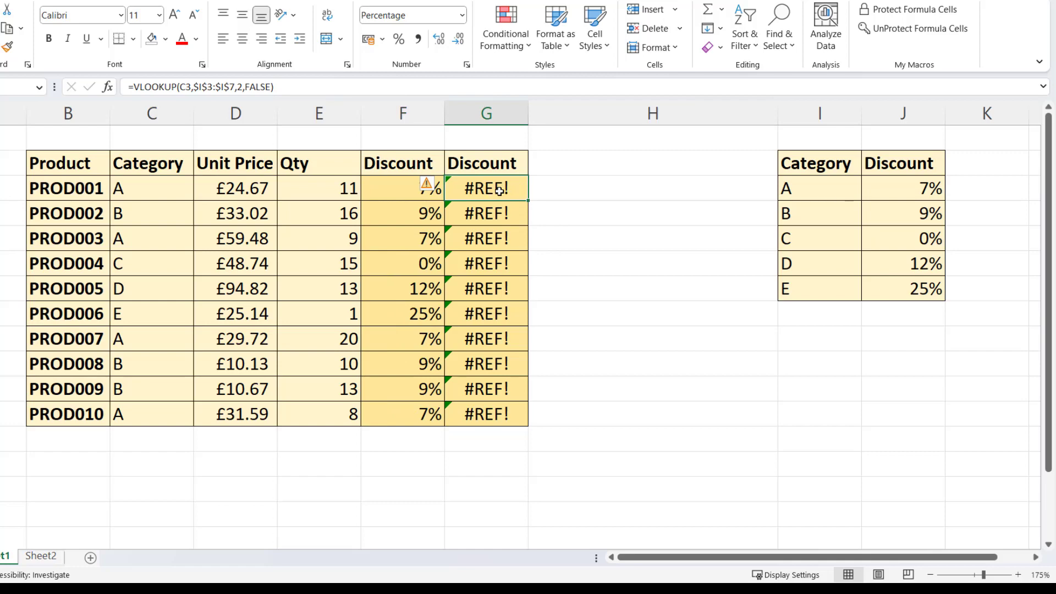
# Inspect G3's VLOOKUP, which uses the one-column range $I$3:$I$7 with column index 2.
pyautogui.doubleClick(486, 188)
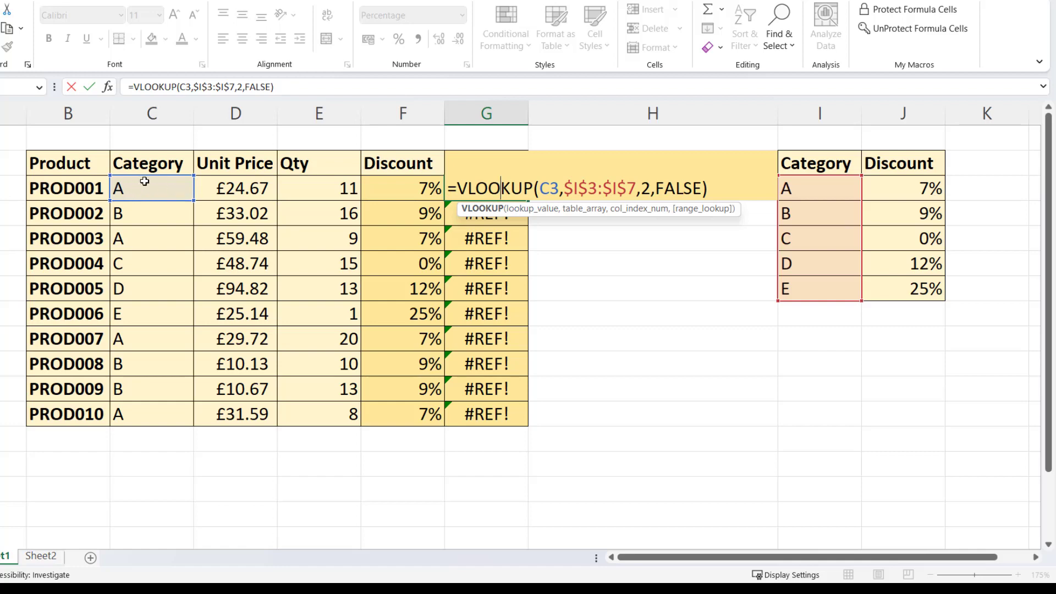
pyautogui.moveTo(882, 185)
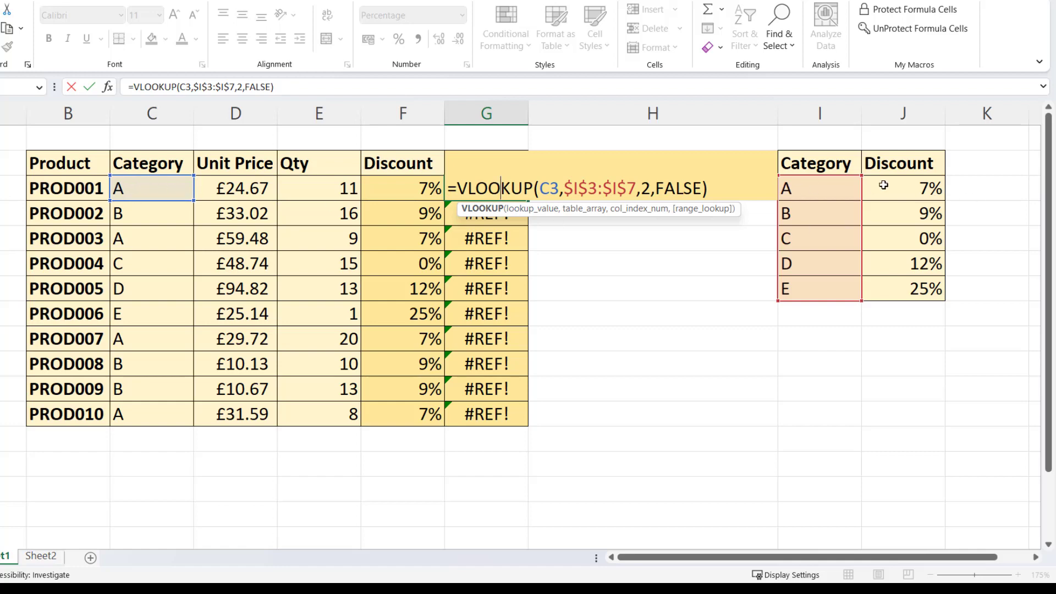
pyautogui.moveTo(896, 292)
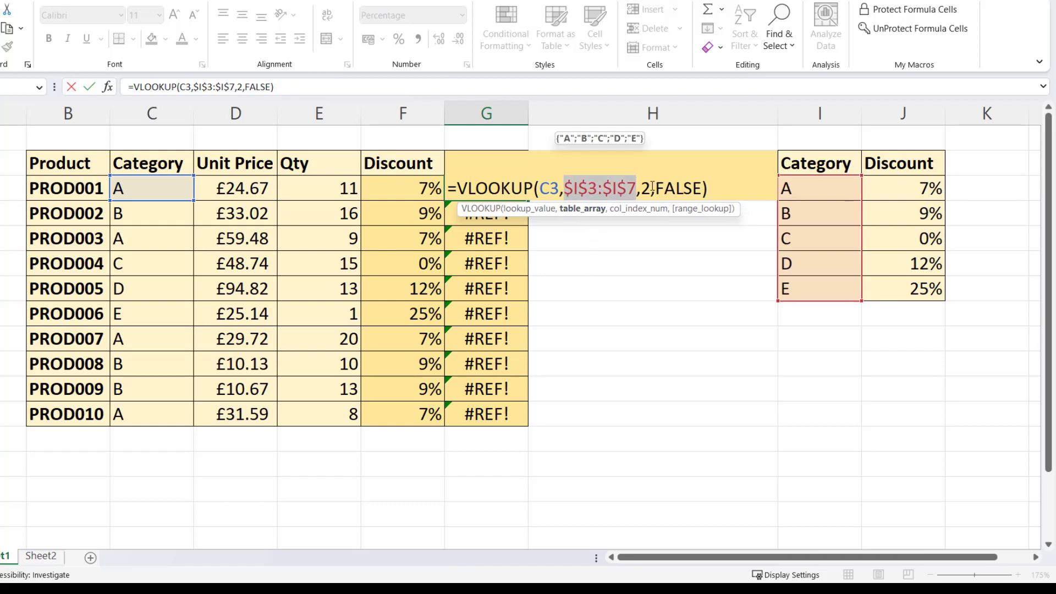
pyautogui.click(645, 188)
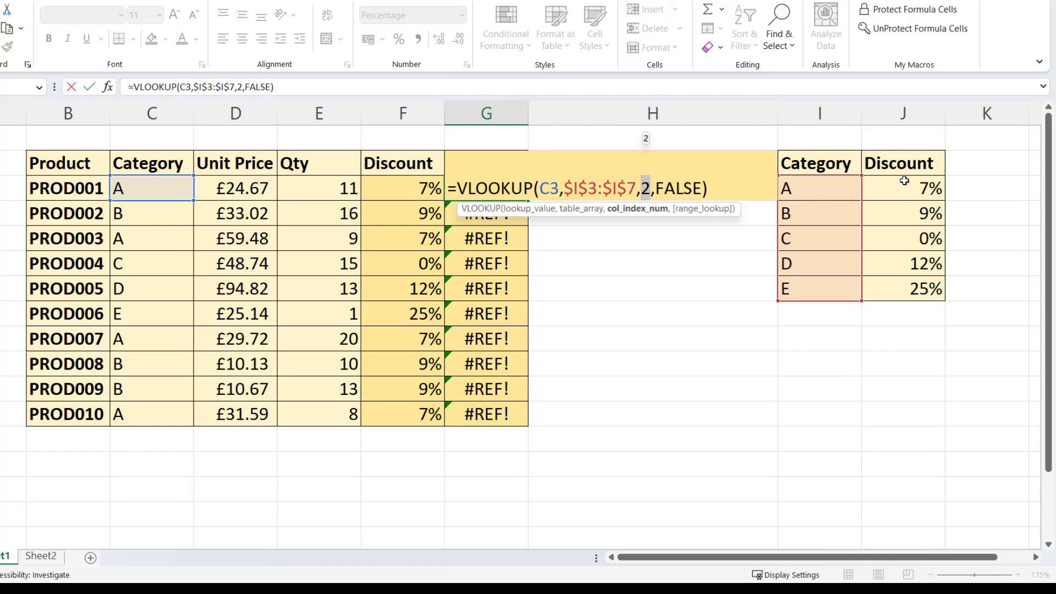
pyautogui.moveTo(797, 288)
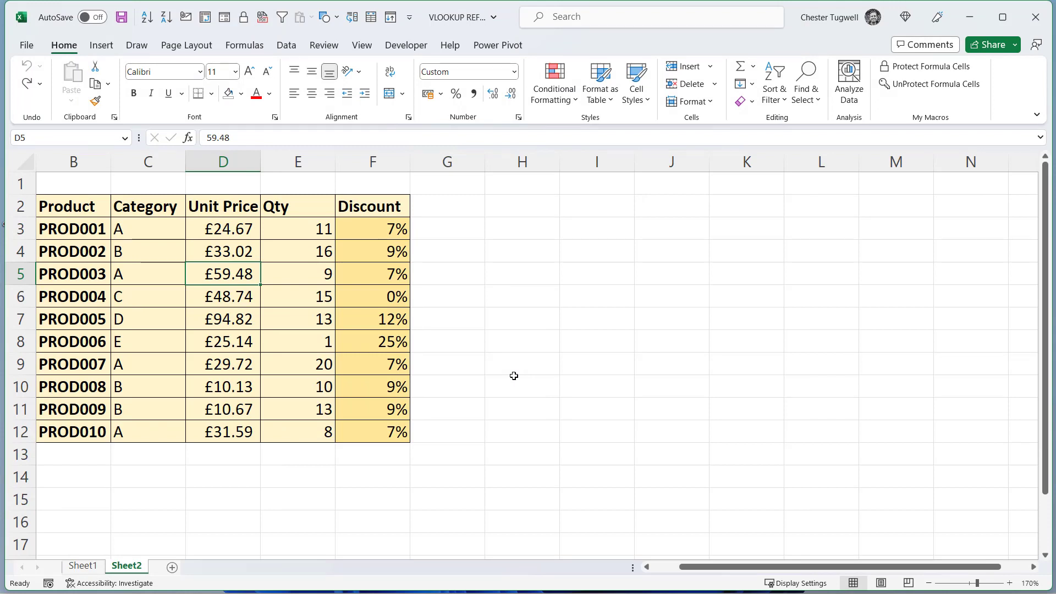
# Review F3's external VLOOKUP, update links to the discounts workbook, and check category C4.
pyautogui.click(372, 229)
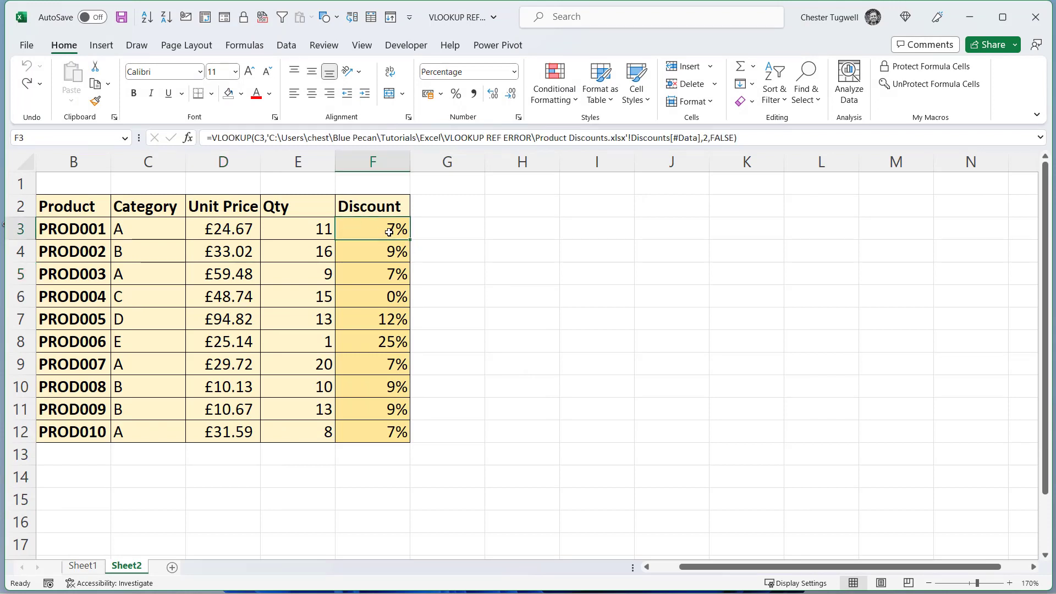
pyautogui.doubleClick(372, 229)
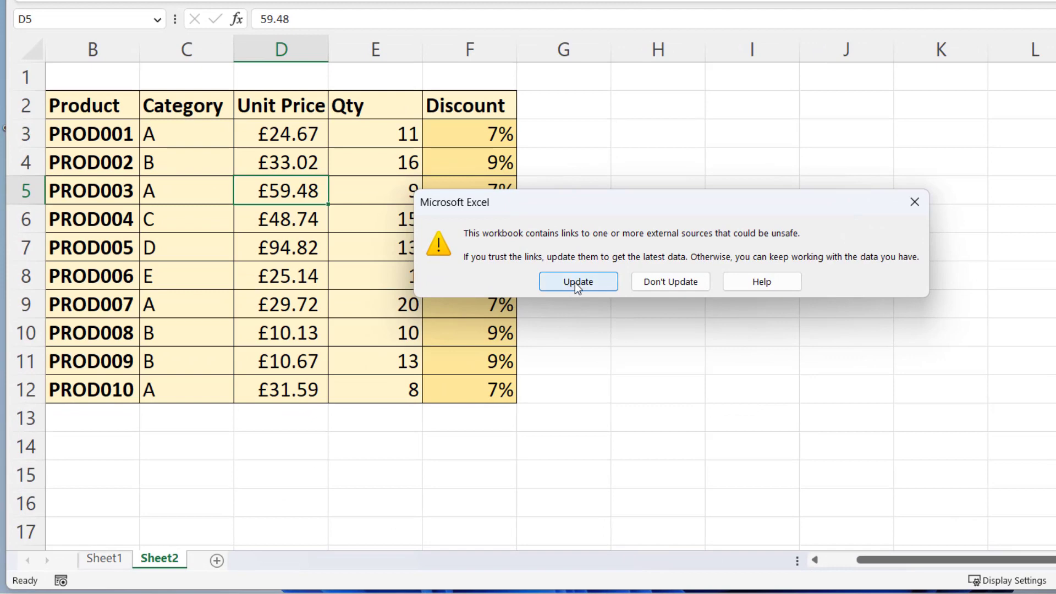
pyautogui.click(577, 281)
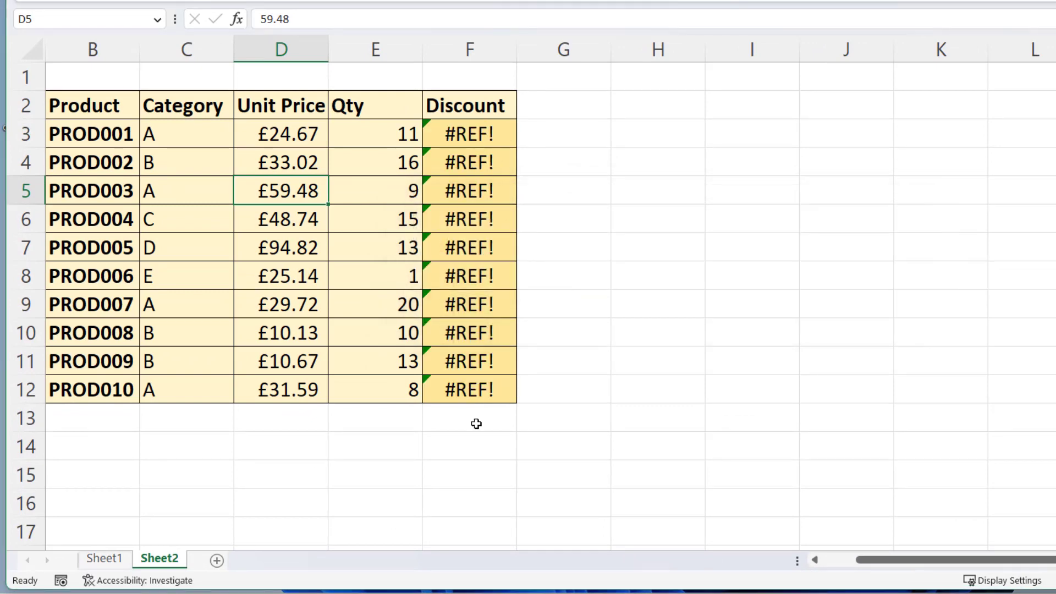
pyautogui.moveTo(611, 329)
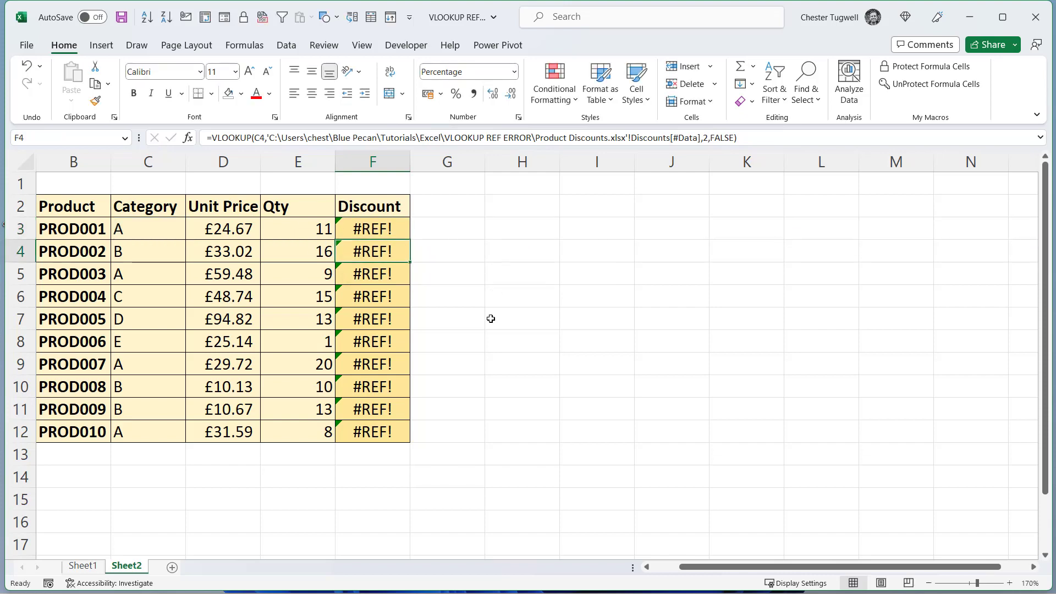
pyautogui.click(148, 251)
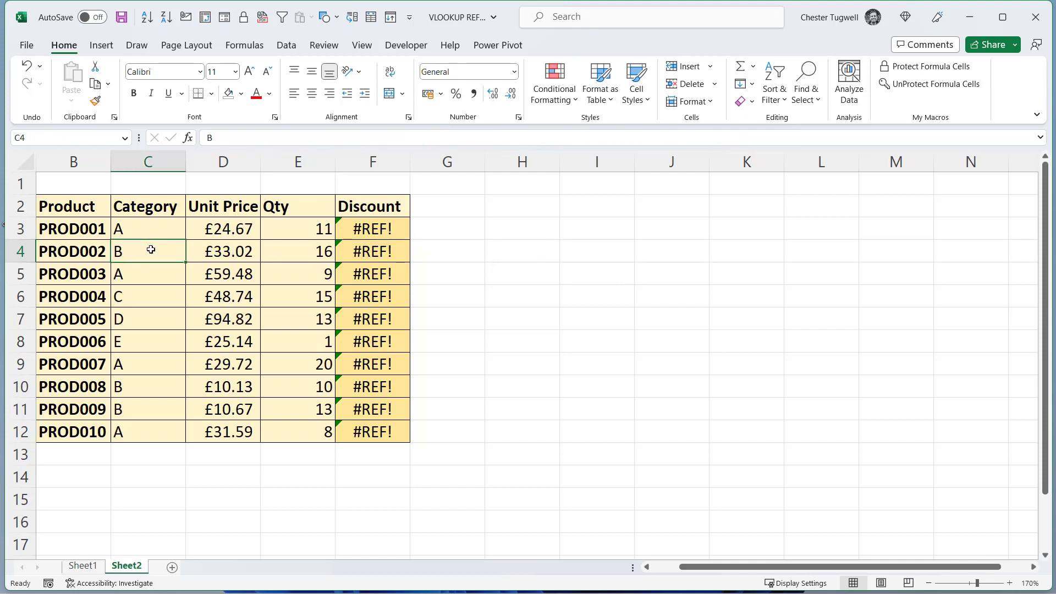
pyautogui.click(101, 45)
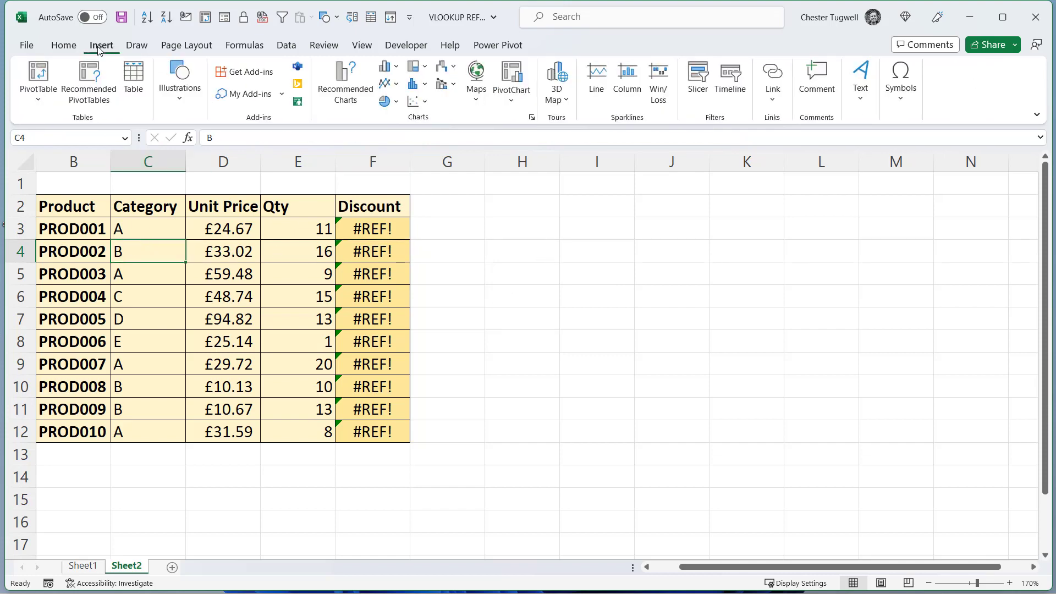
pyautogui.moveTo(132, 77)
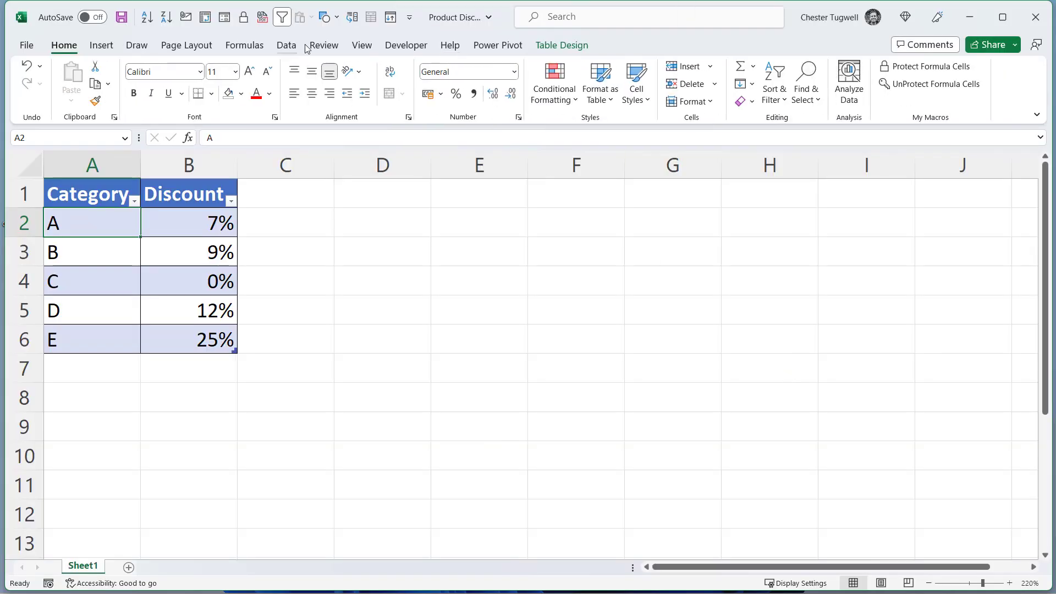
# Tile the Product Discounts and sales workbooks side by side with Arrange All.
pyautogui.click(361, 45)
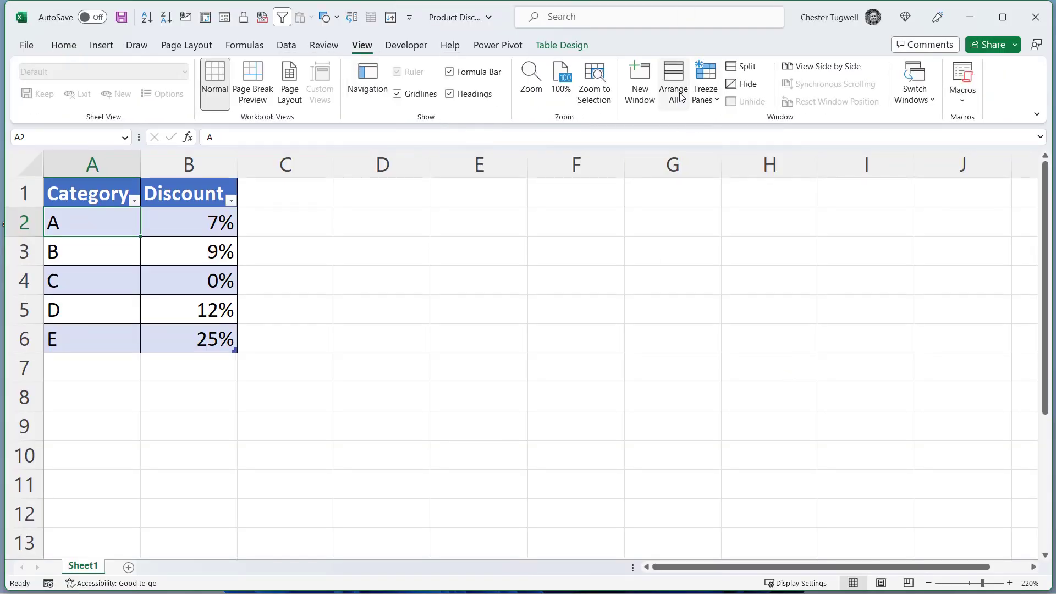
pyautogui.click(672, 83)
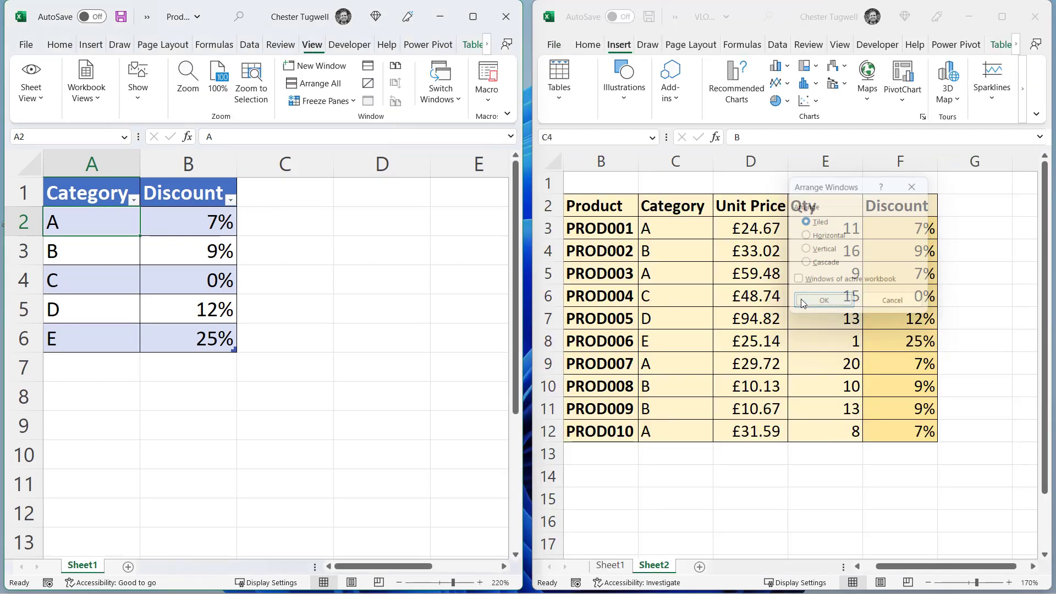
pyautogui.click(822, 299)
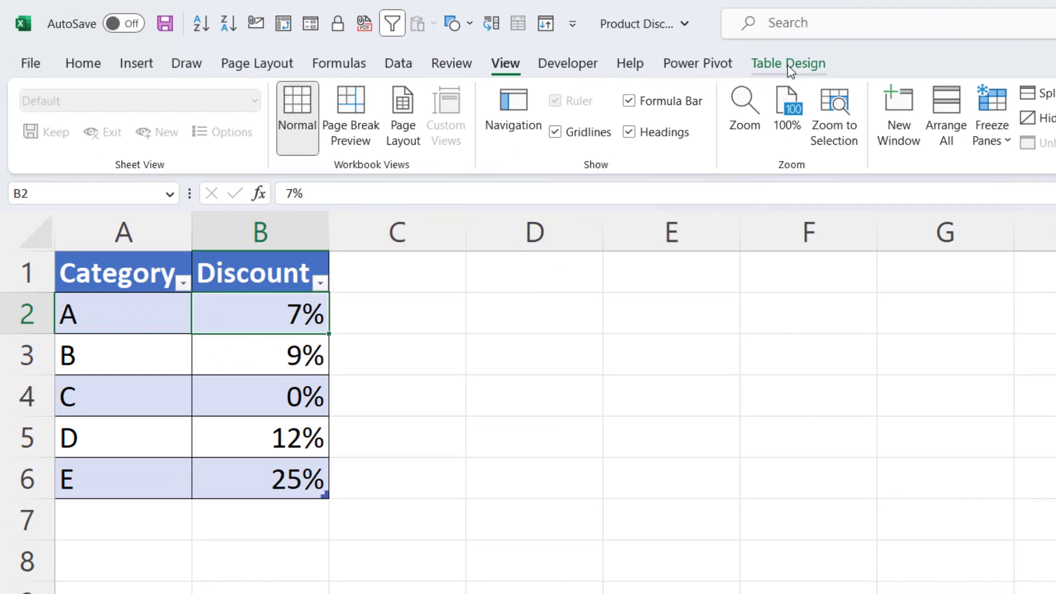
# Convert the Discounts table in Product Discounts into a normal range.
pyautogui.click(788, 63)
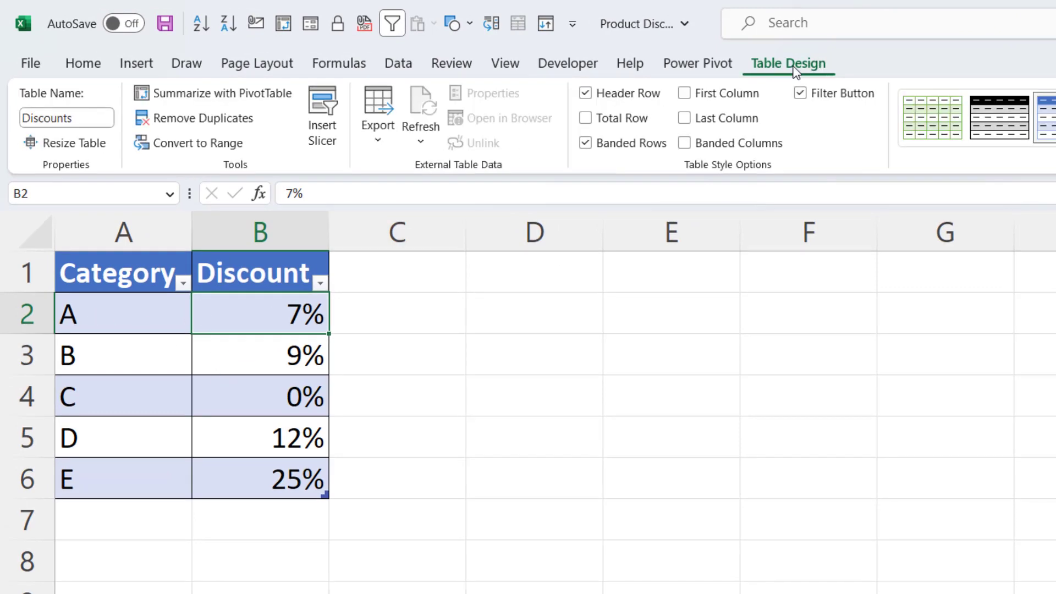
pyautogui.moveTo(199, 142)
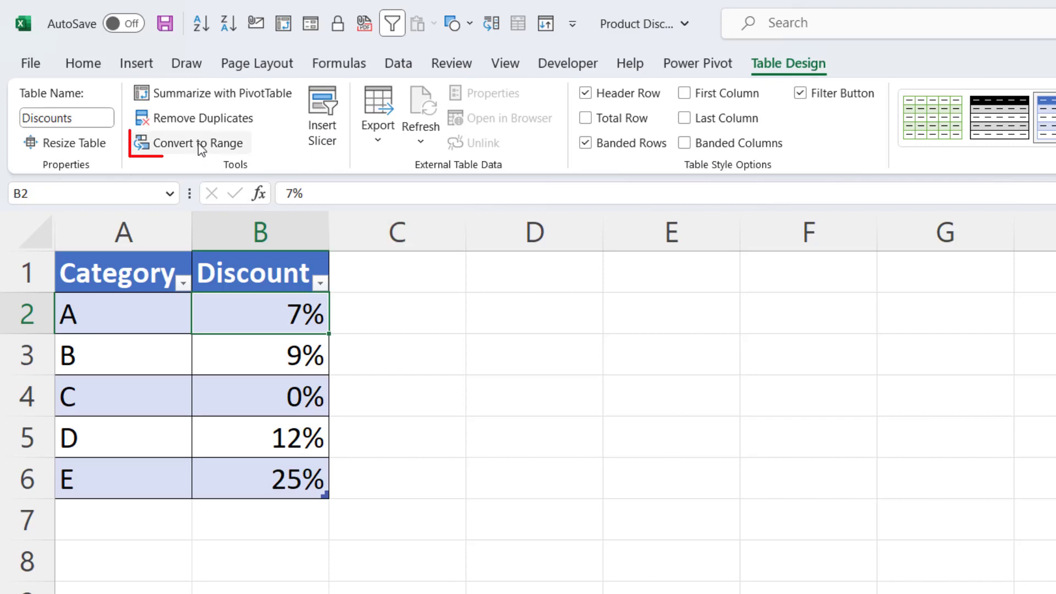
pyautogui.moveTo(202, 143)
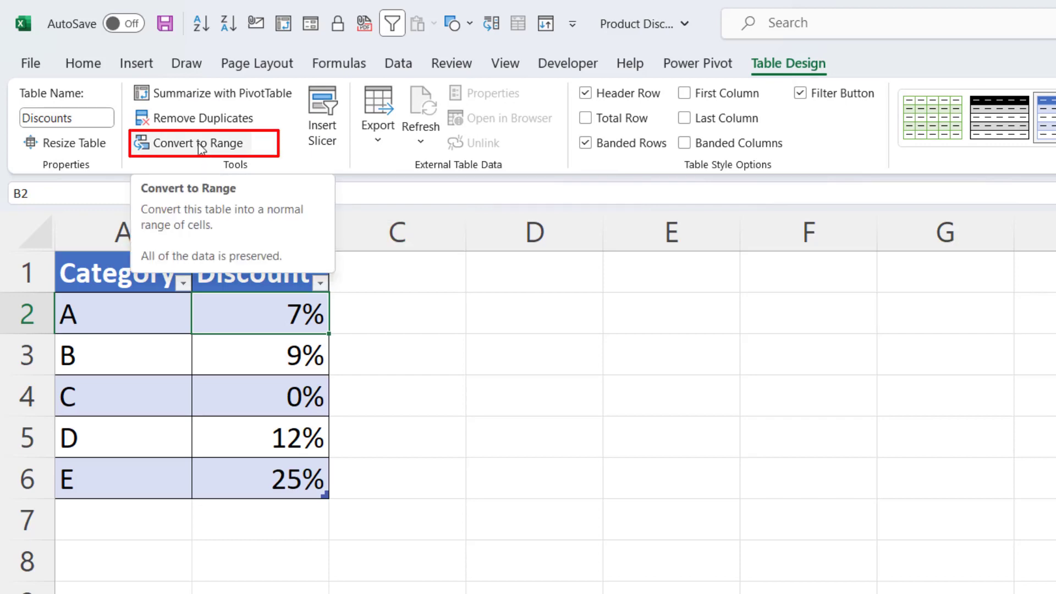
pyautogui.click(198, 143)
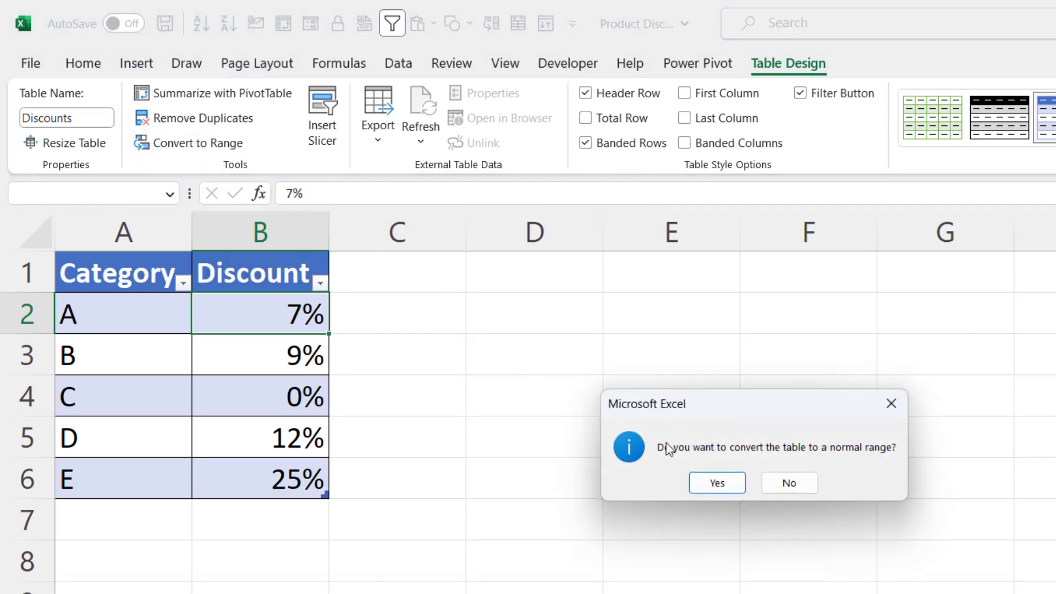
pyautogui.click(715, 483)
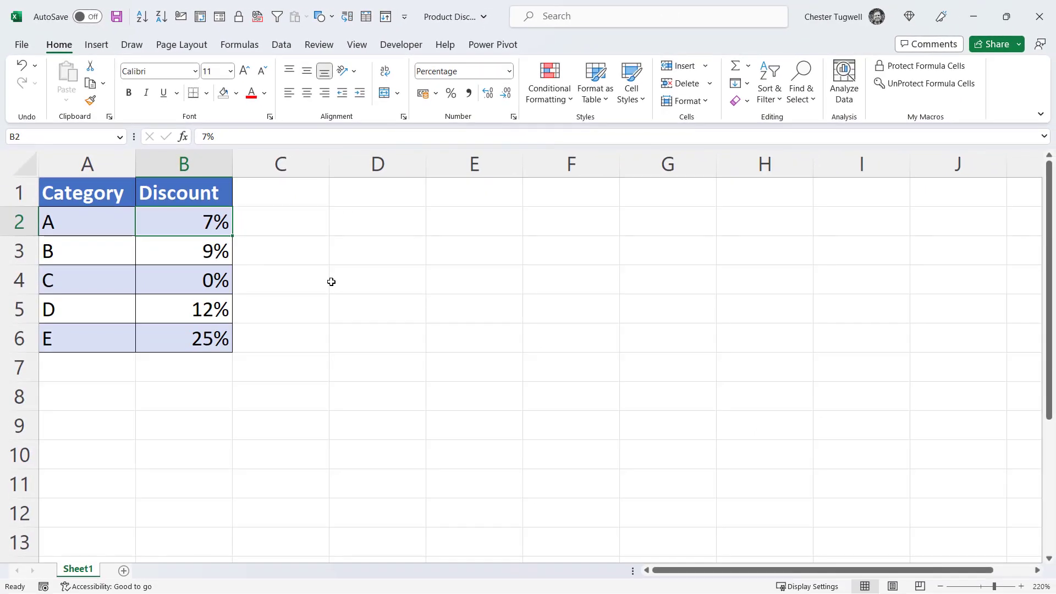
# Check the Discount lookup formula in F3 of the VLOOKUP REF workbook, then close it.
pyautogui.click(121, 569)
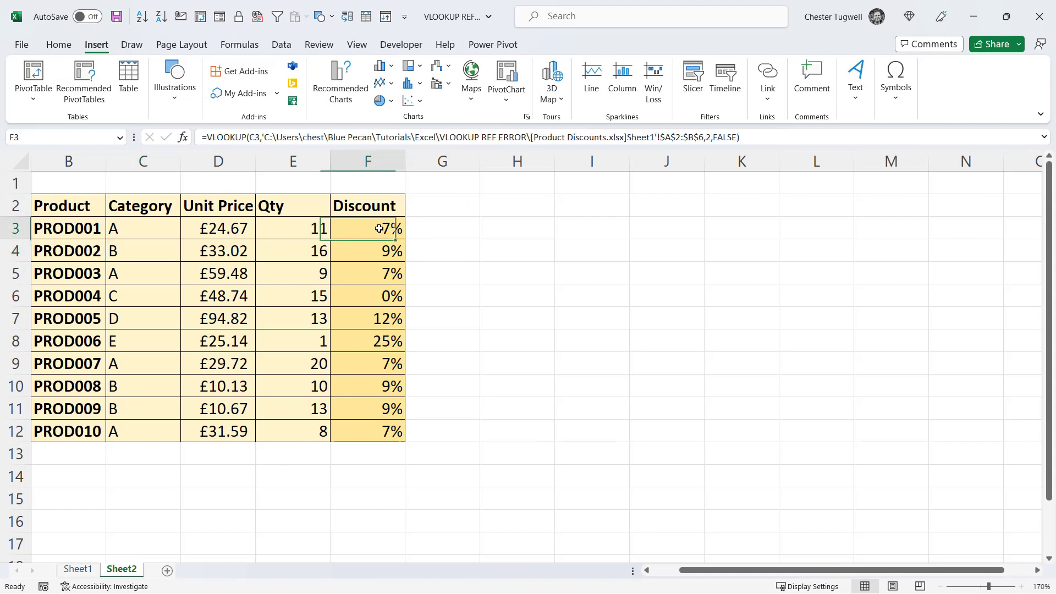
pyautogui.doubleClick(367, 228)
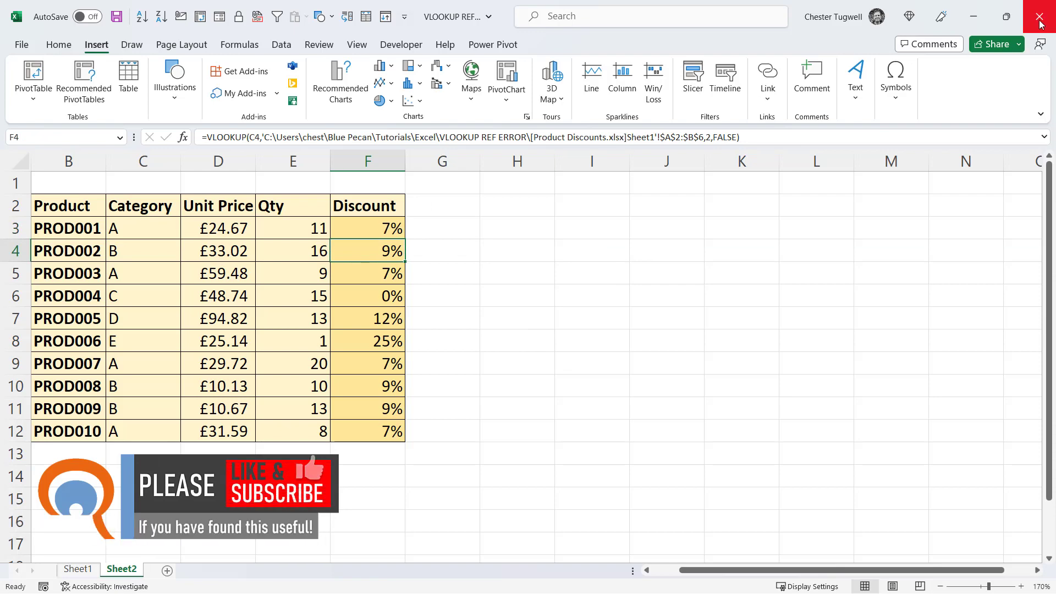
pyautogui.click(1039, 16)
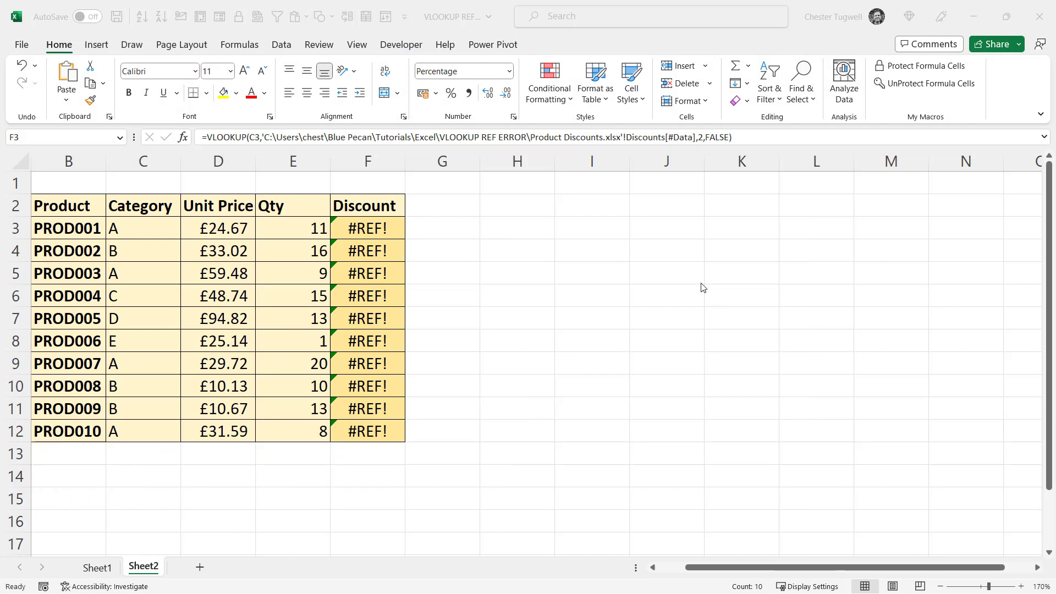
pyautogui.moveTo(375, 231)
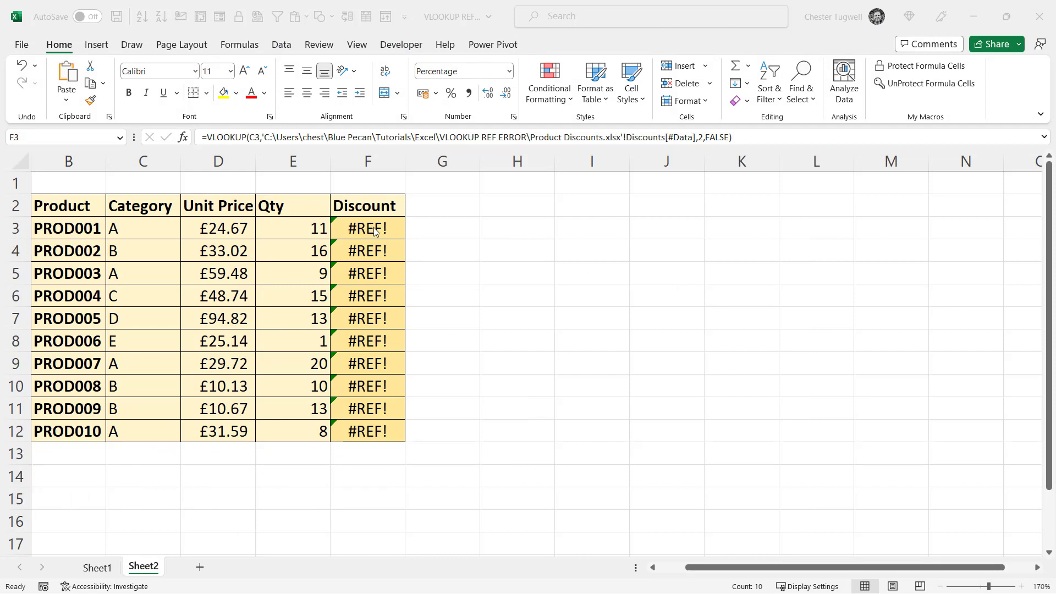
# Change the Discount formulas' lookup range to absolute $A$2:$B$6 across all Discount cells.
pyautogui.doubleClick(368, 228)
pyautogui.write('A2')
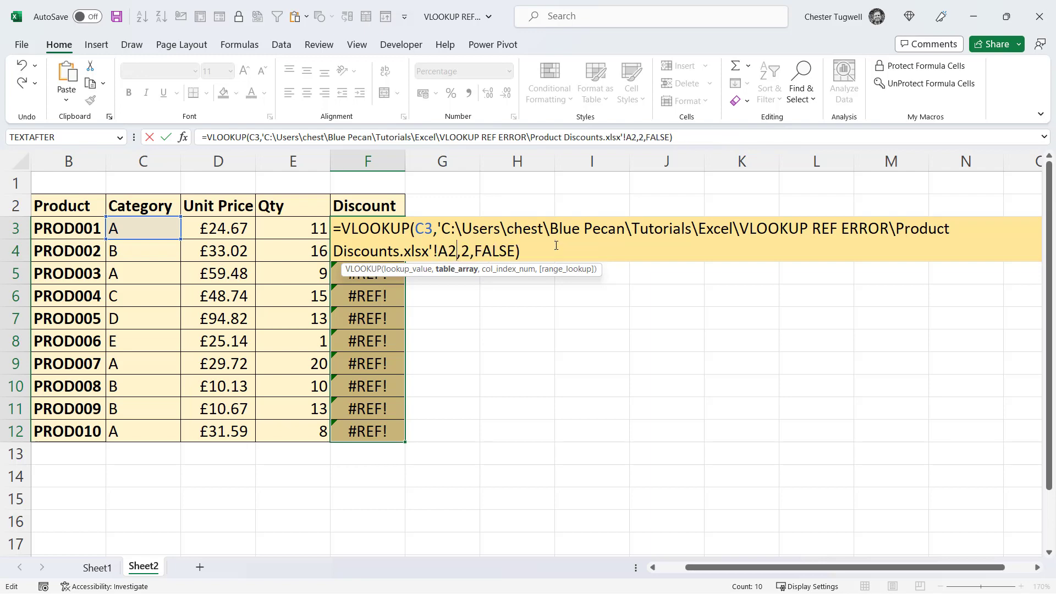
pyautogui.write(':B6')
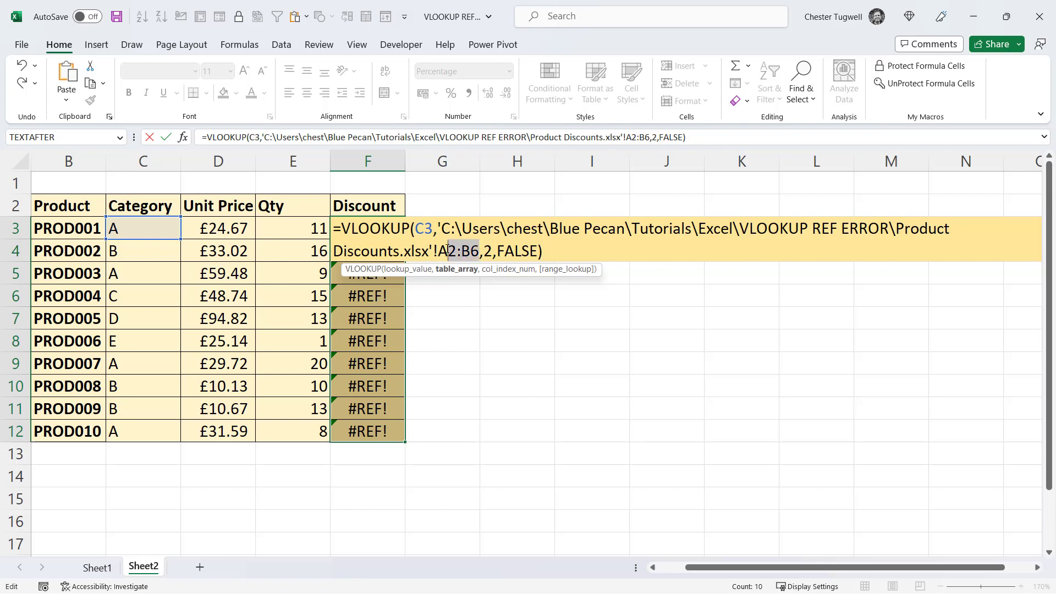
pyautogui.press('f4')
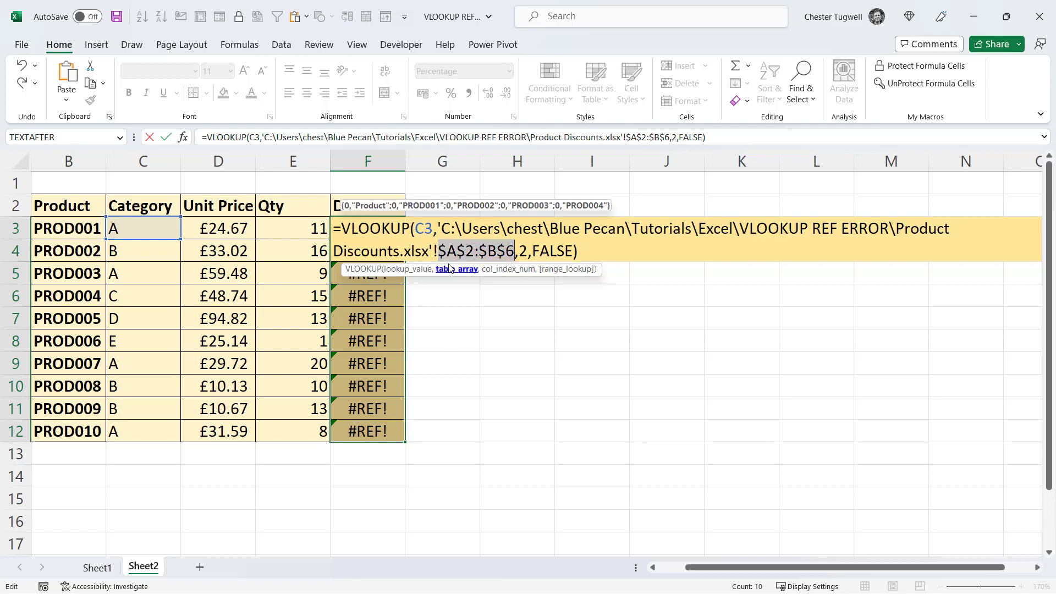
pyautogui.press('Enter')
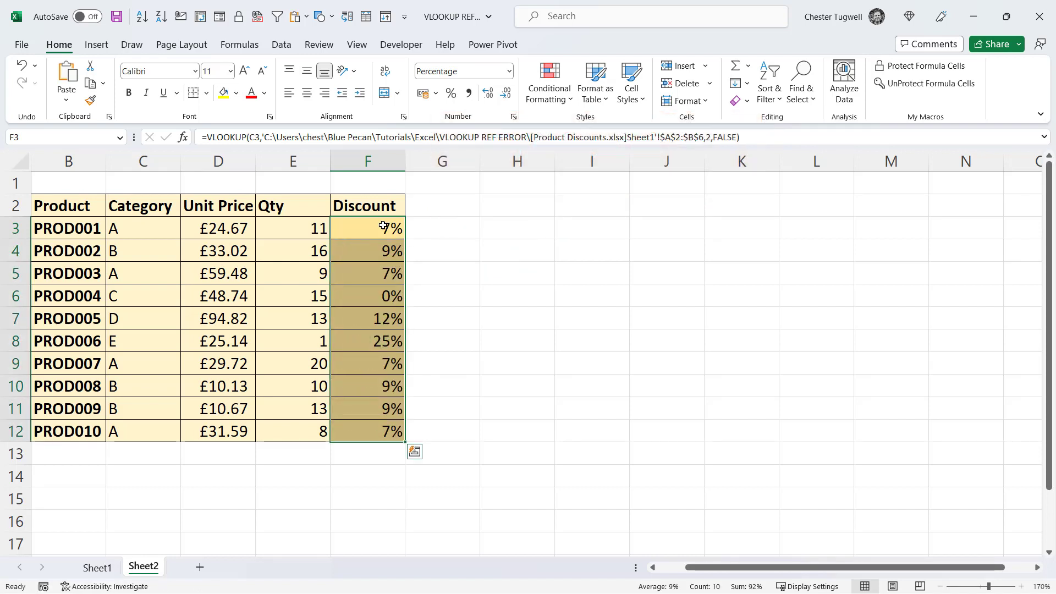
pyautogui.click(21, 44)
pyautogui.write('F')
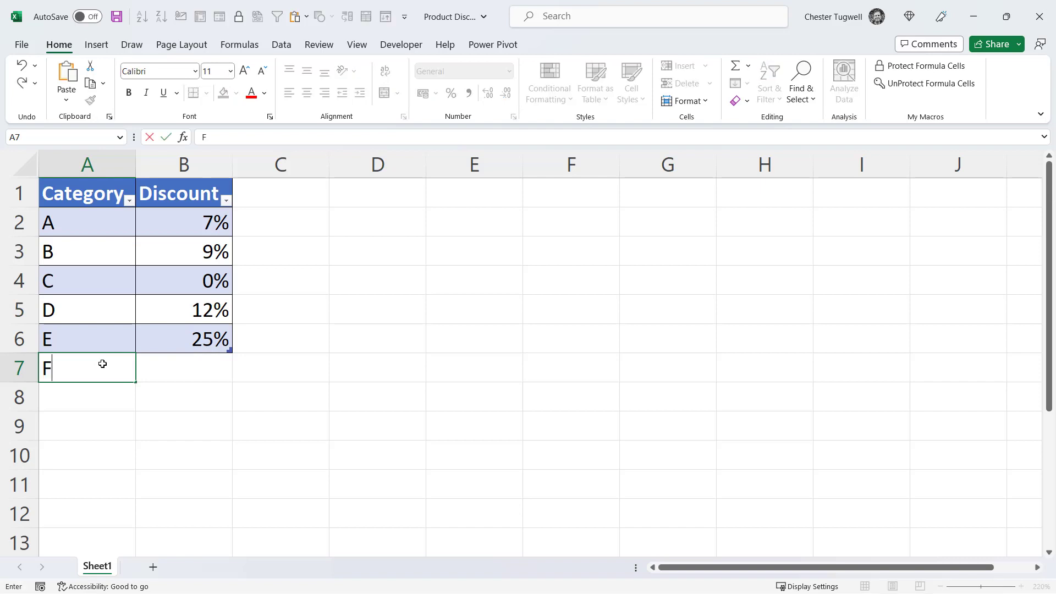
# Add category F at 30%, verify the $A$2:$B$7 lookup, and set C5 to F.
pyautogui.write('3%')
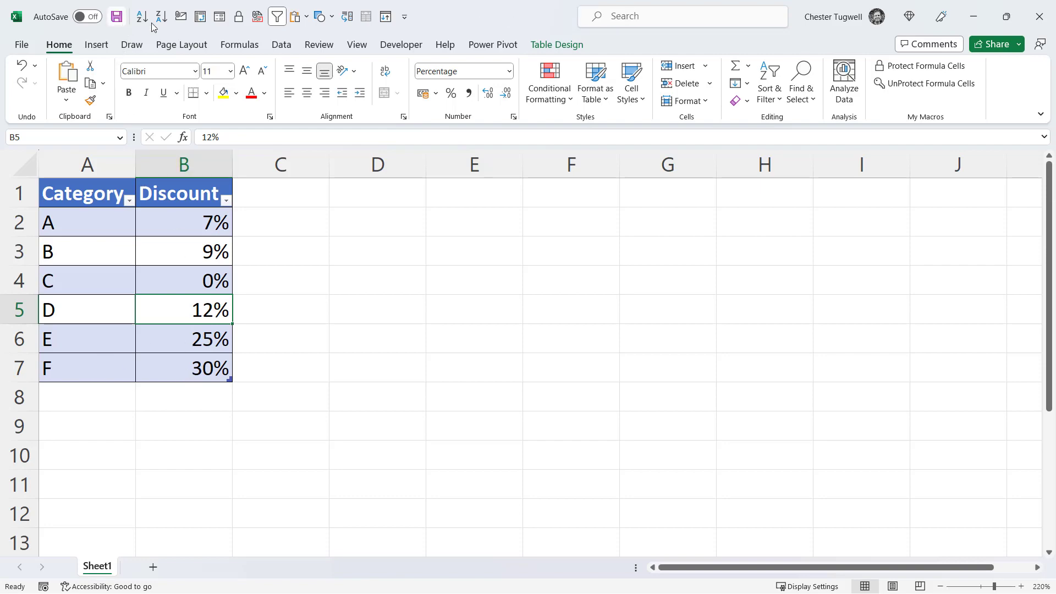
pyautogui.click(142, 566)
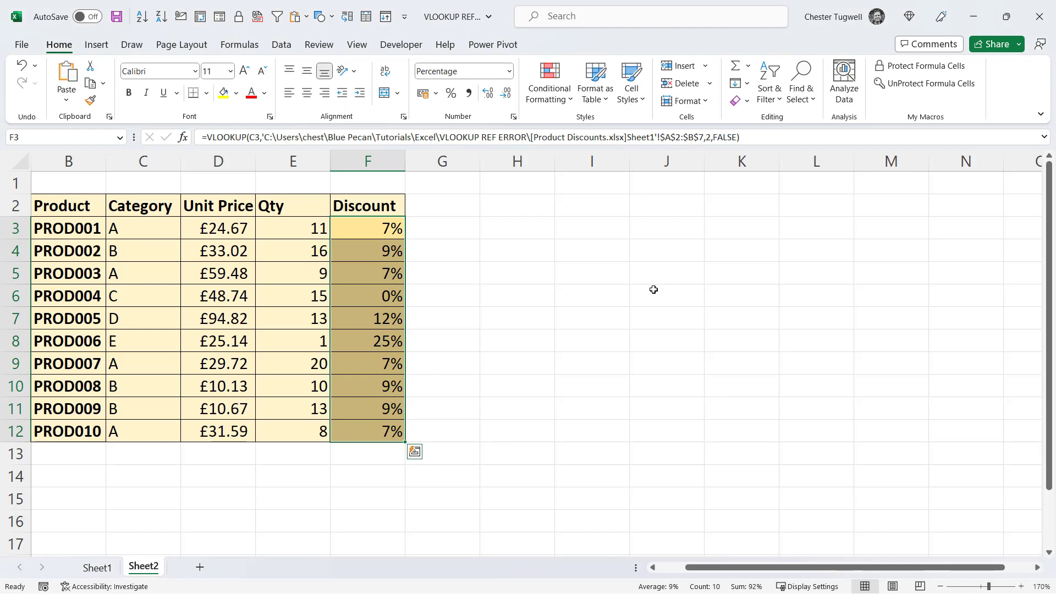
pyautogui.doubleClick(367, 228)
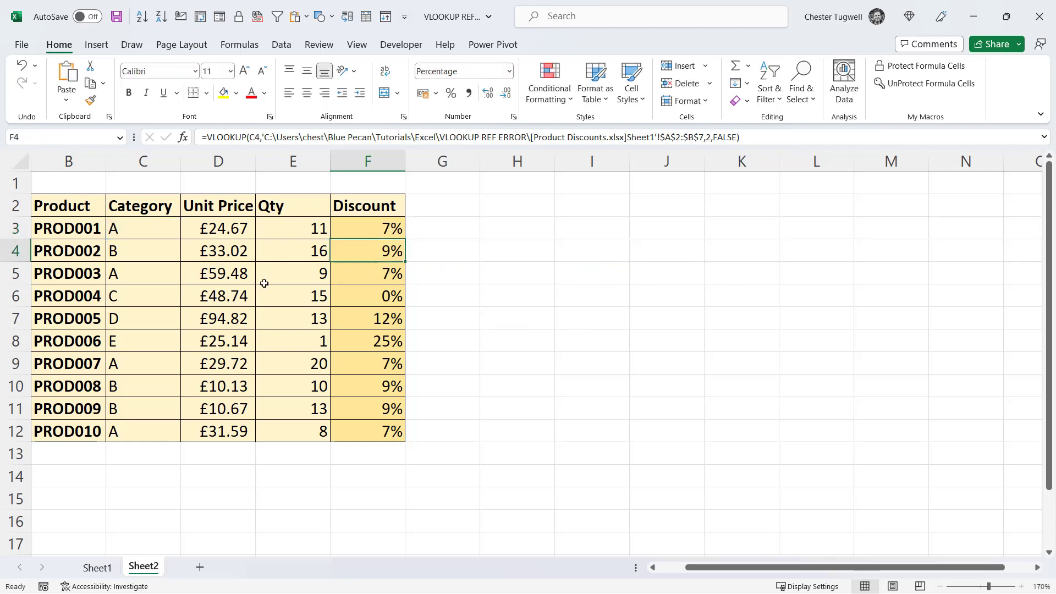
pyautogui.write('F')
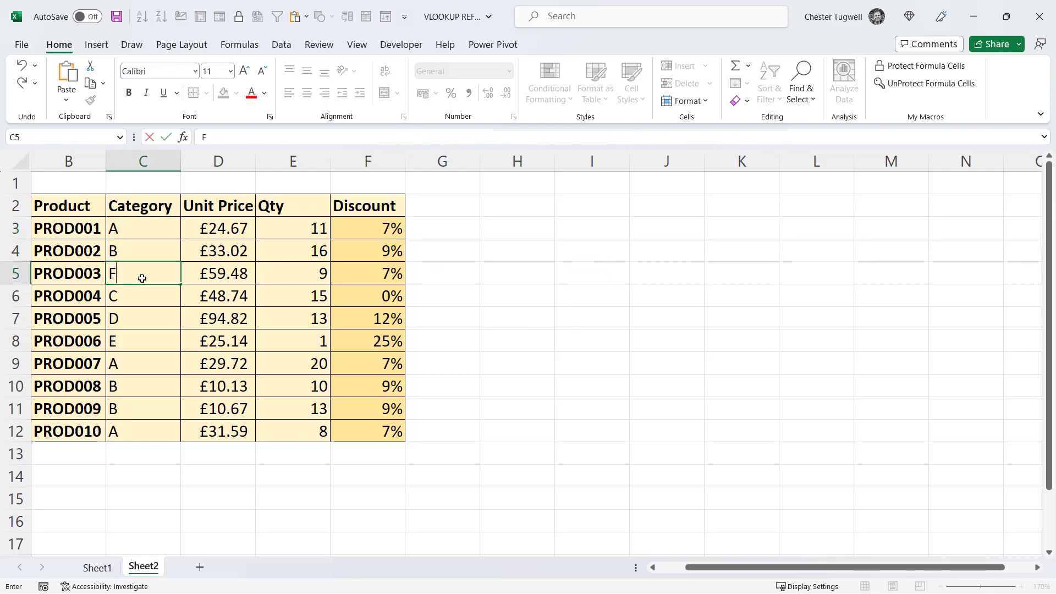